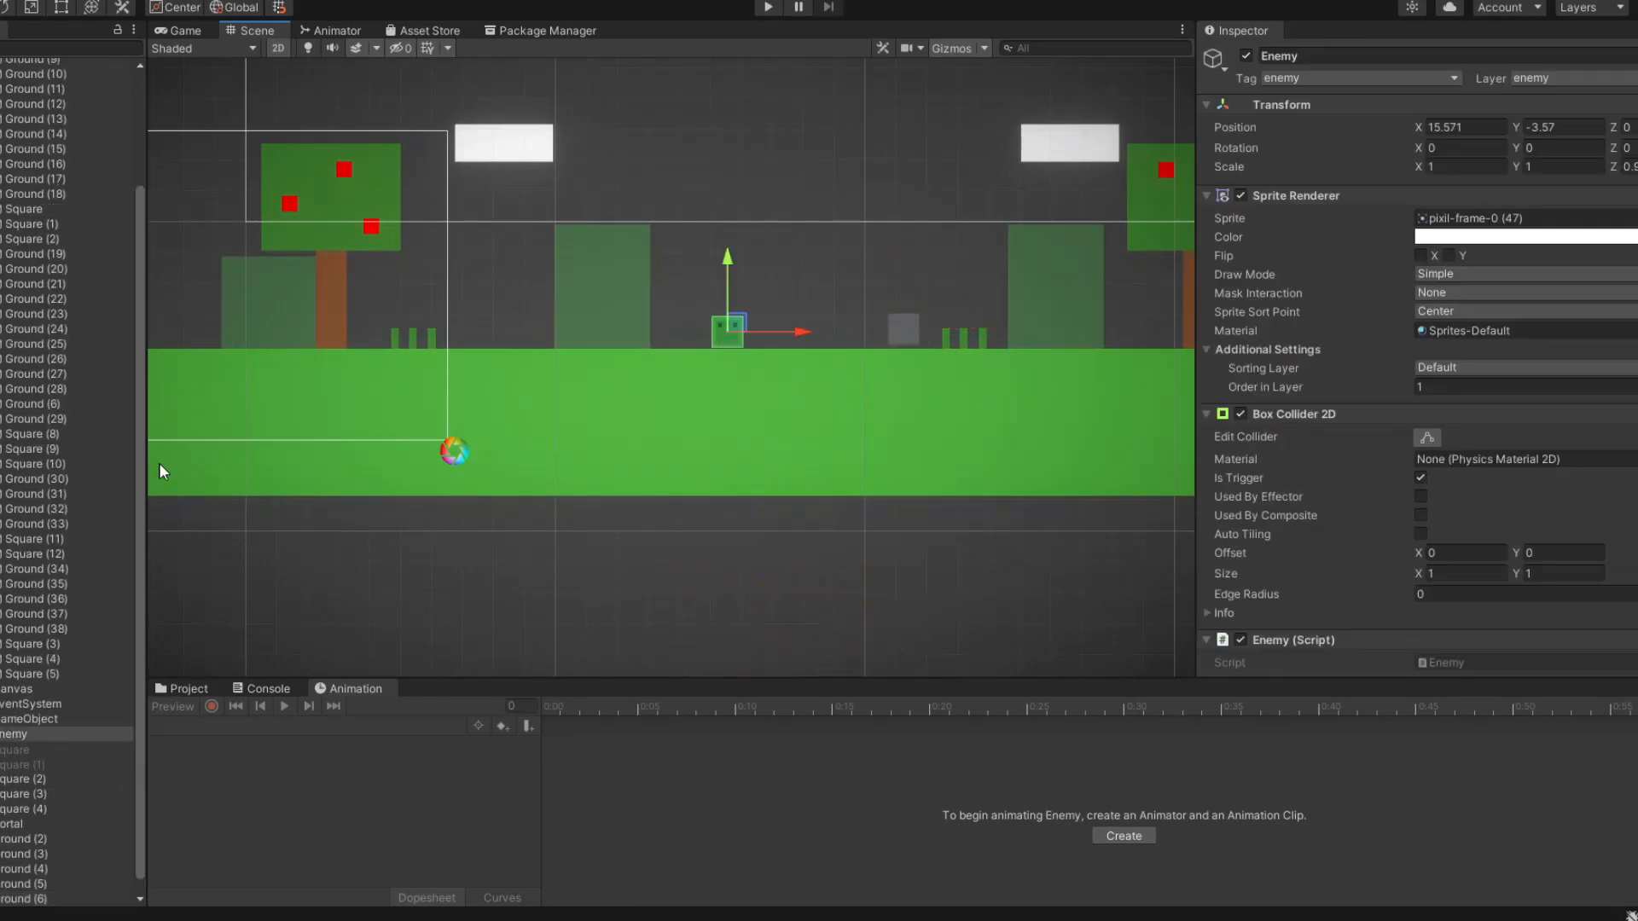
Run the level and jump with the player to see the square-particle jump trail
{"action": "left_click", "coordinate": [766, 7]}
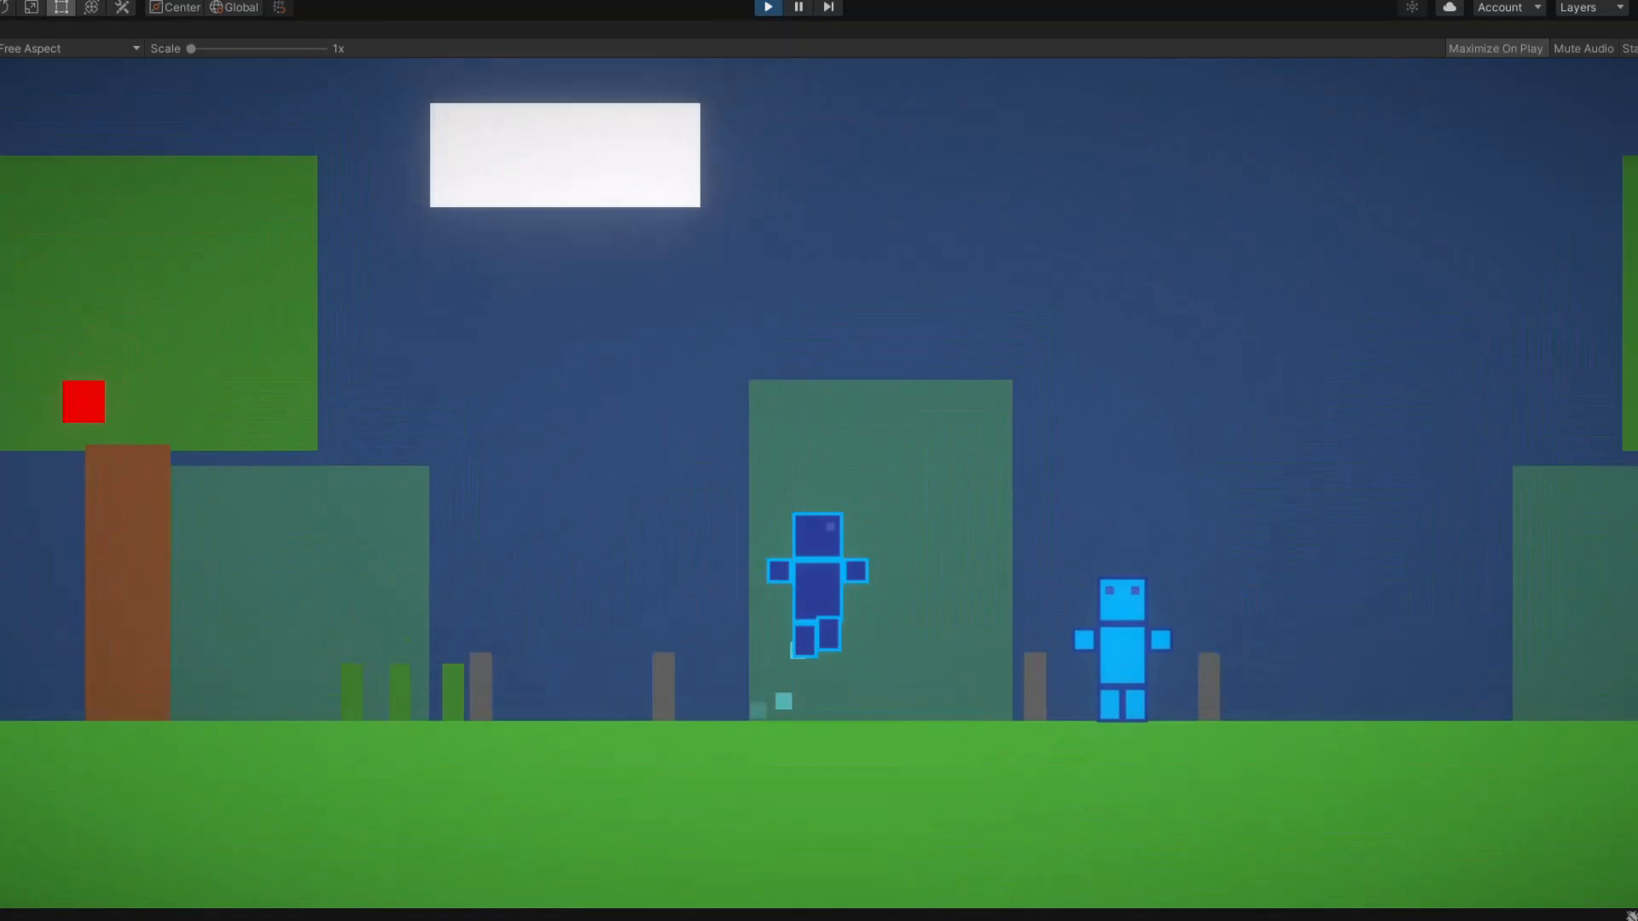
Stop the game and relaunch it to check the canvas Image's level-start alpha fade
{"action": "left_click", "coordinate": [766, 7]}
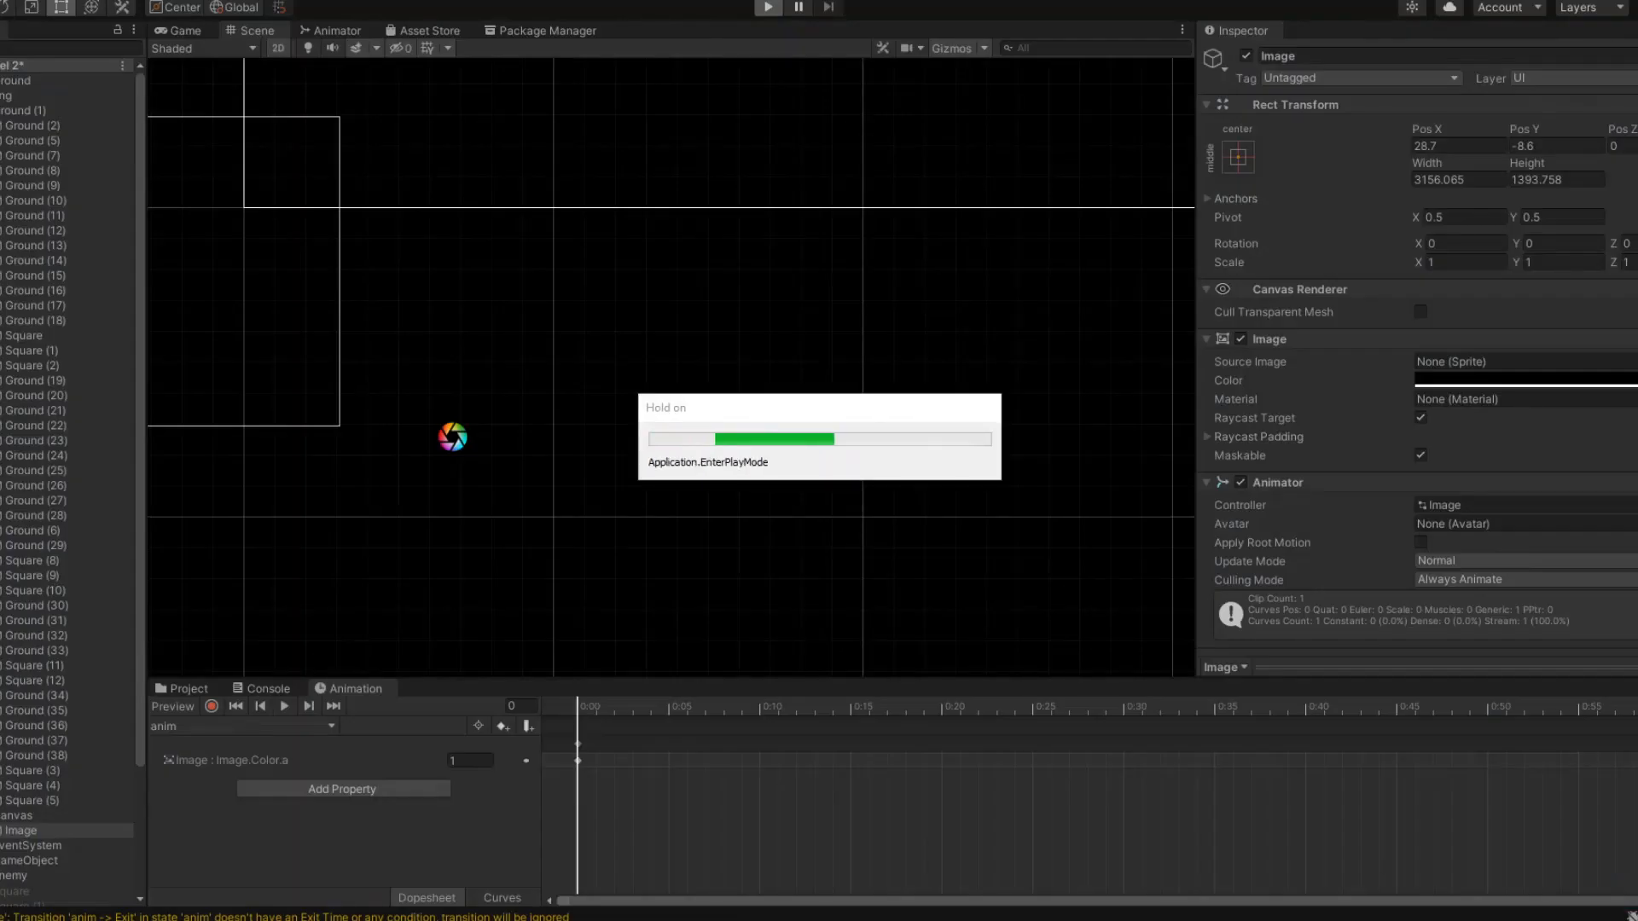
{"action": "left_click", "coordinate": [766, 7]}
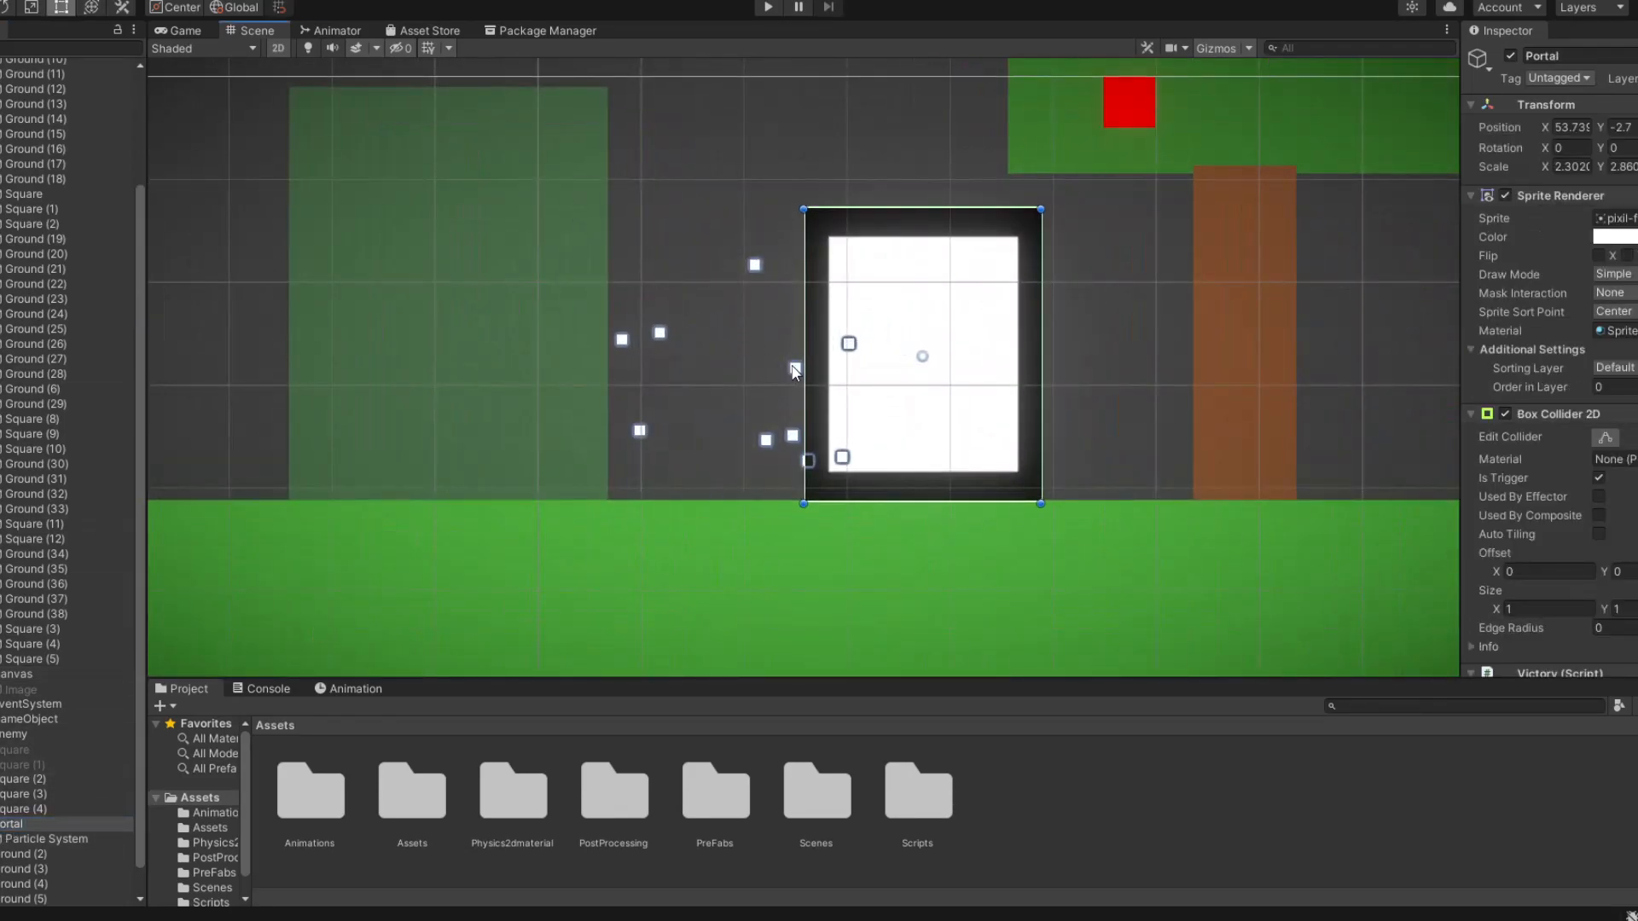
Select the Portal in the Hierarchy to view its child Particle System emitting squares
{"action": "left_click", "coordinate": [44, 839]}
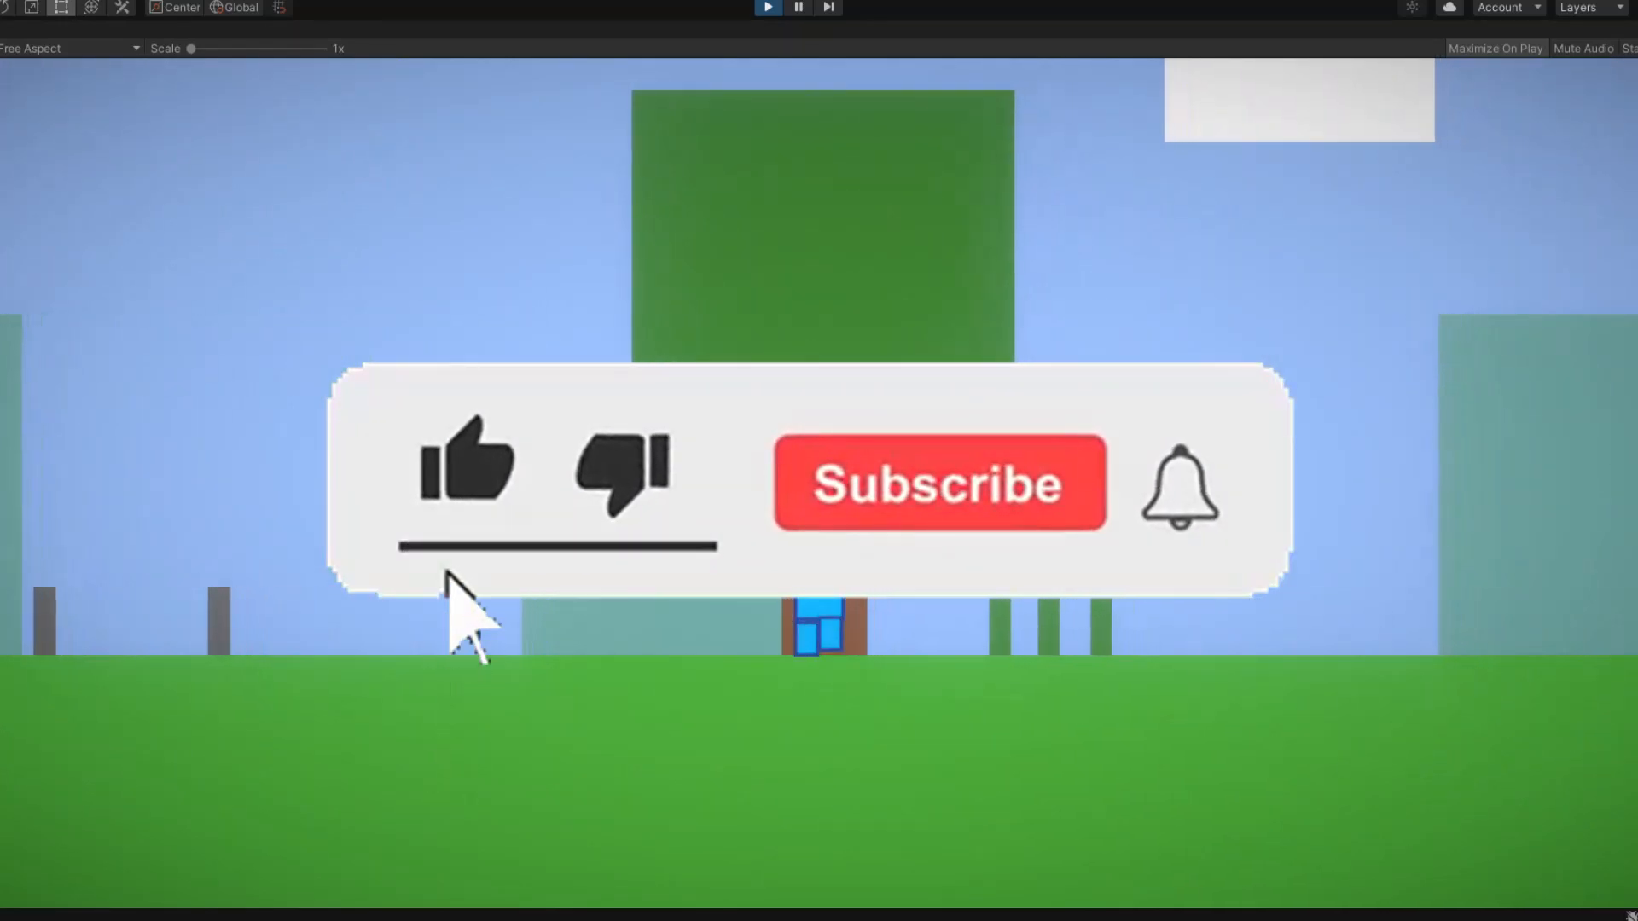
Focus the Game view and play through the level toward the portal
{"action": "left_click", "coordinate": [937, 483]}
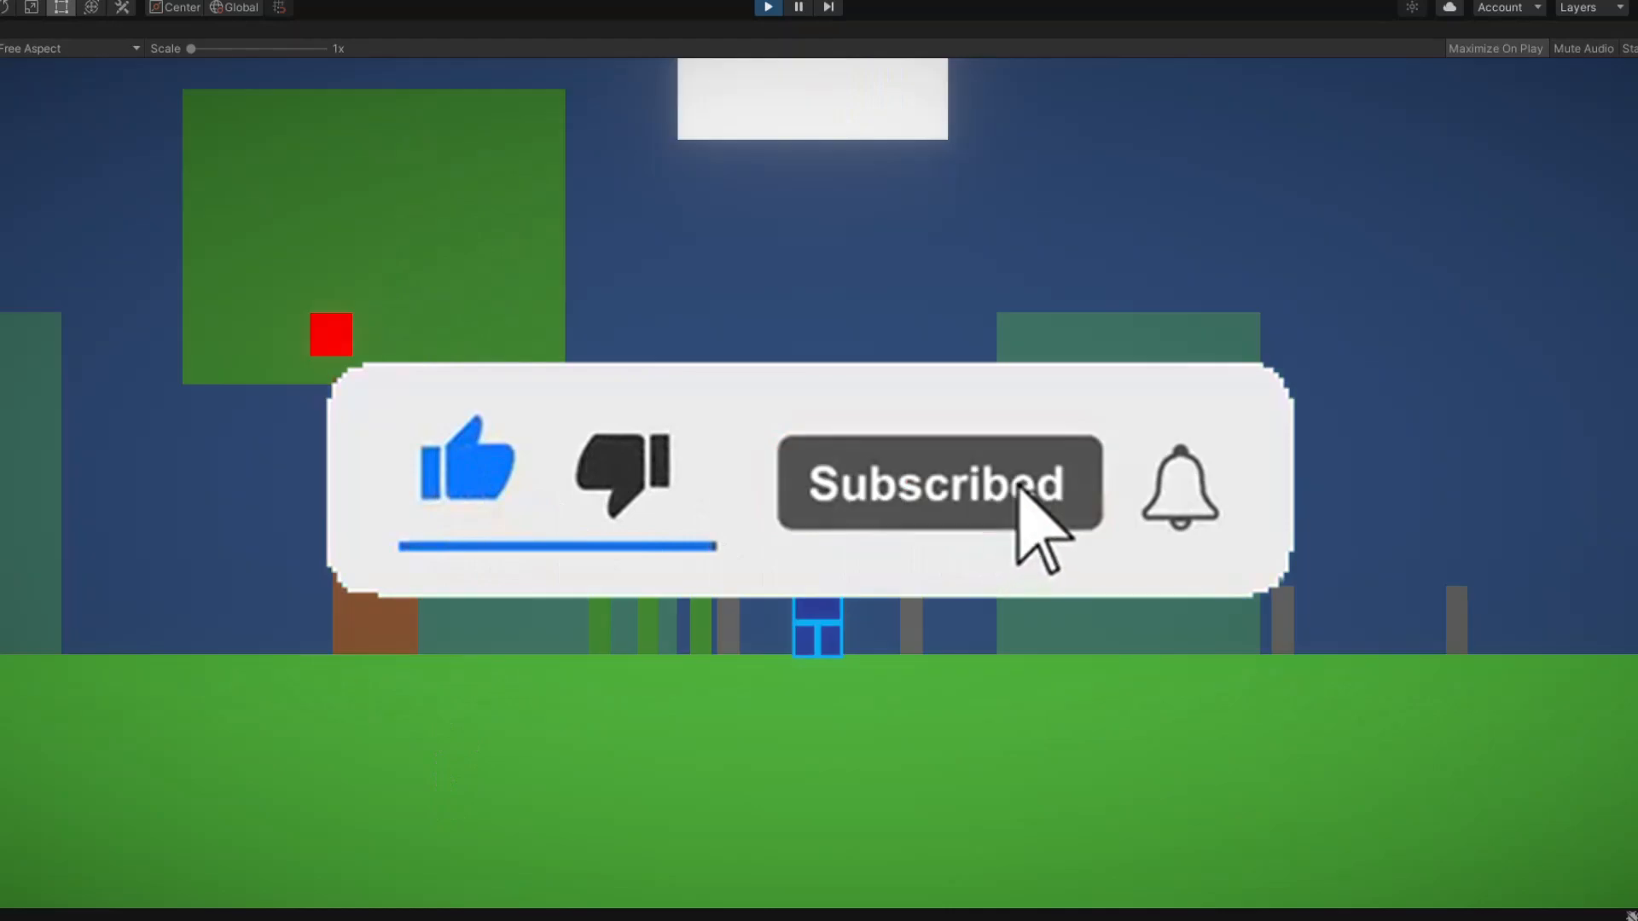